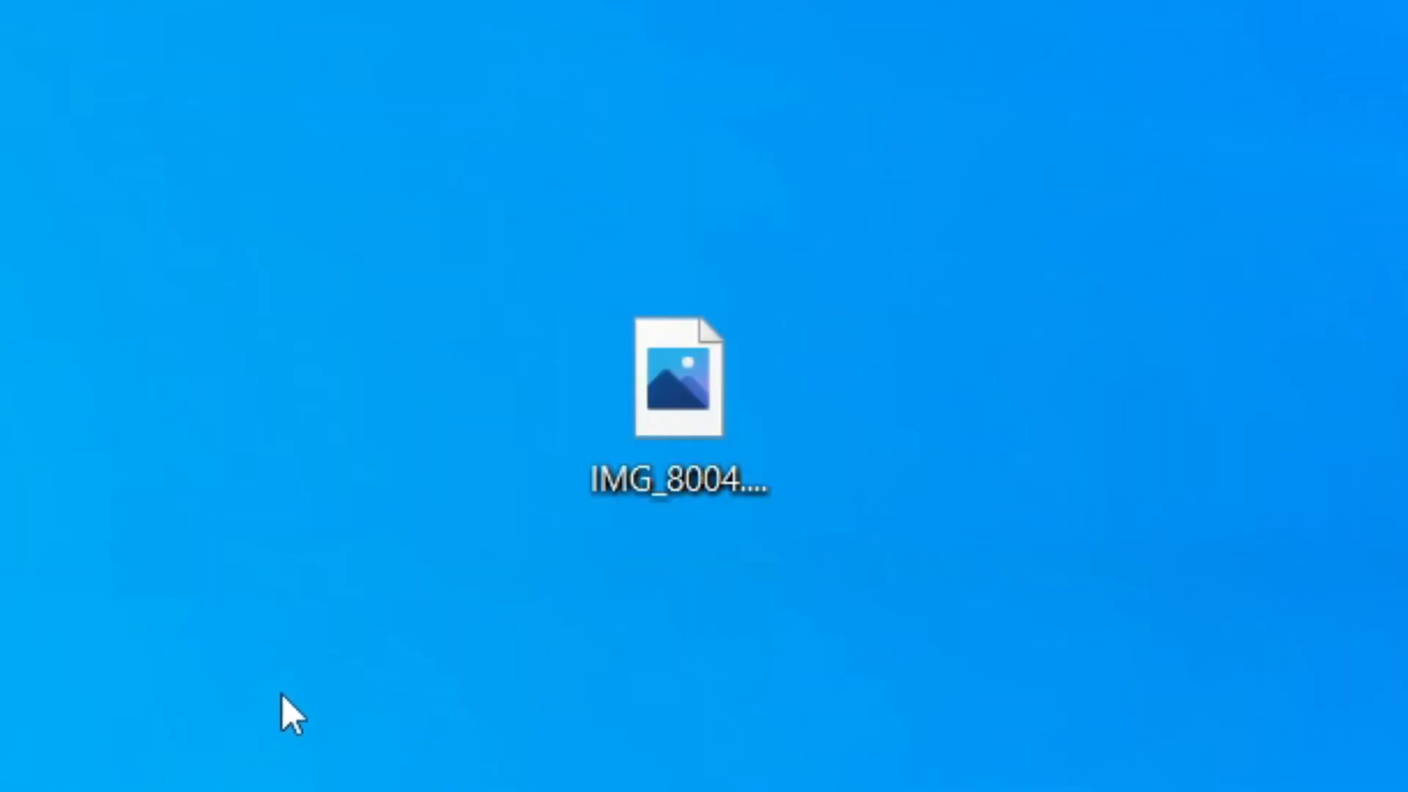
Try viewing the HEIC photo from the desktop and close the viewer that cannot display it
{"action": "left_click", "coordinate": [679, 377]}
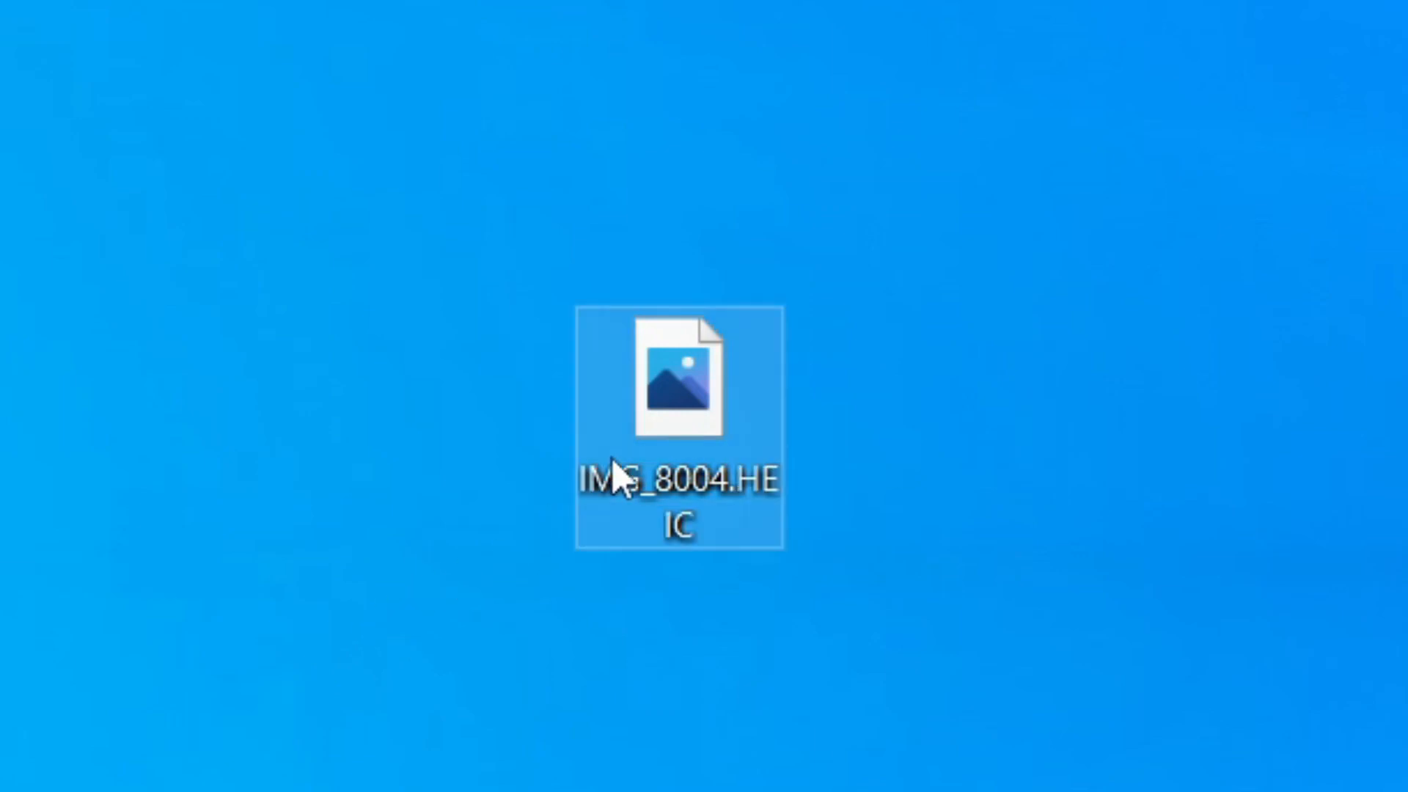
{"action": "mouse_move", "coordinate": [669, 431]}
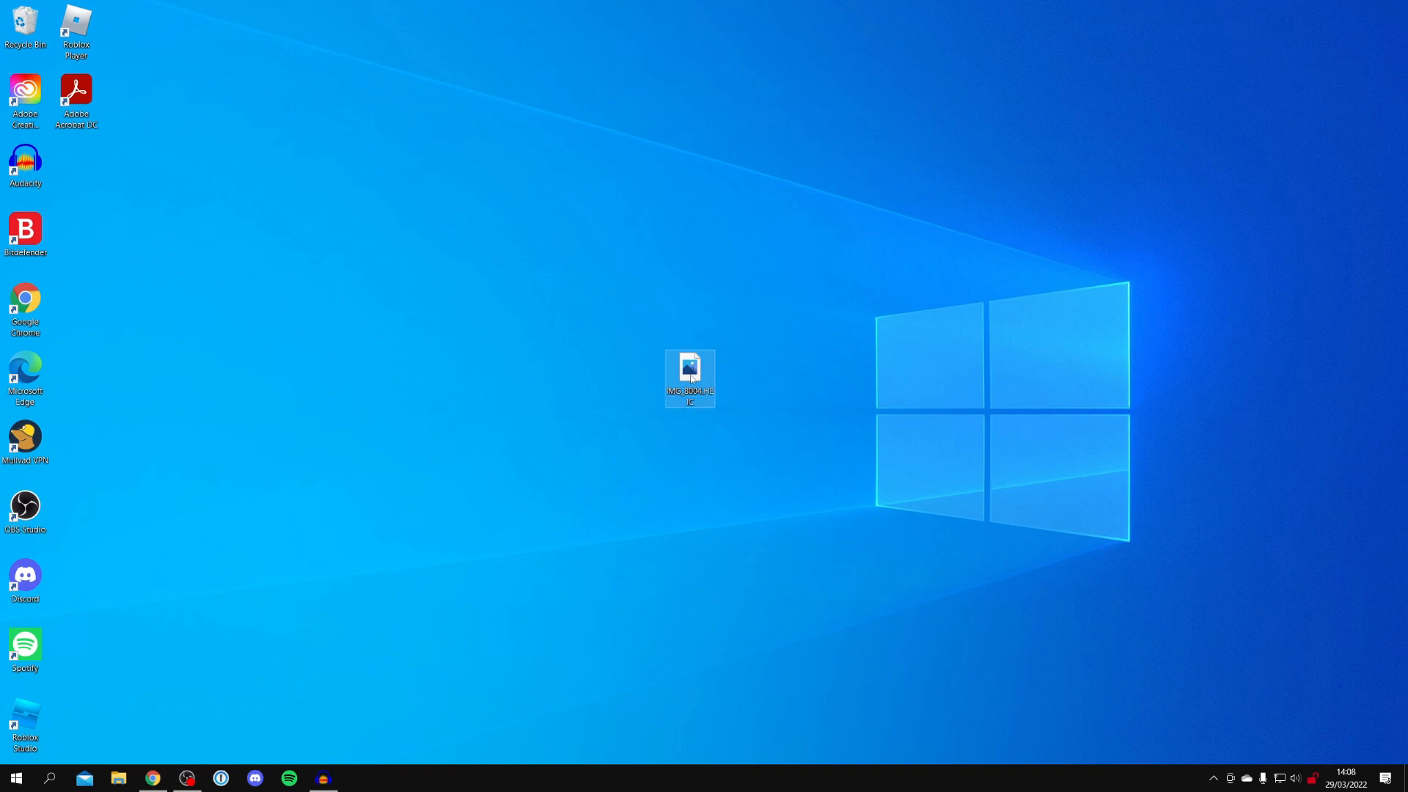
{"action": "double_click", "coordinate": [689, 377]}
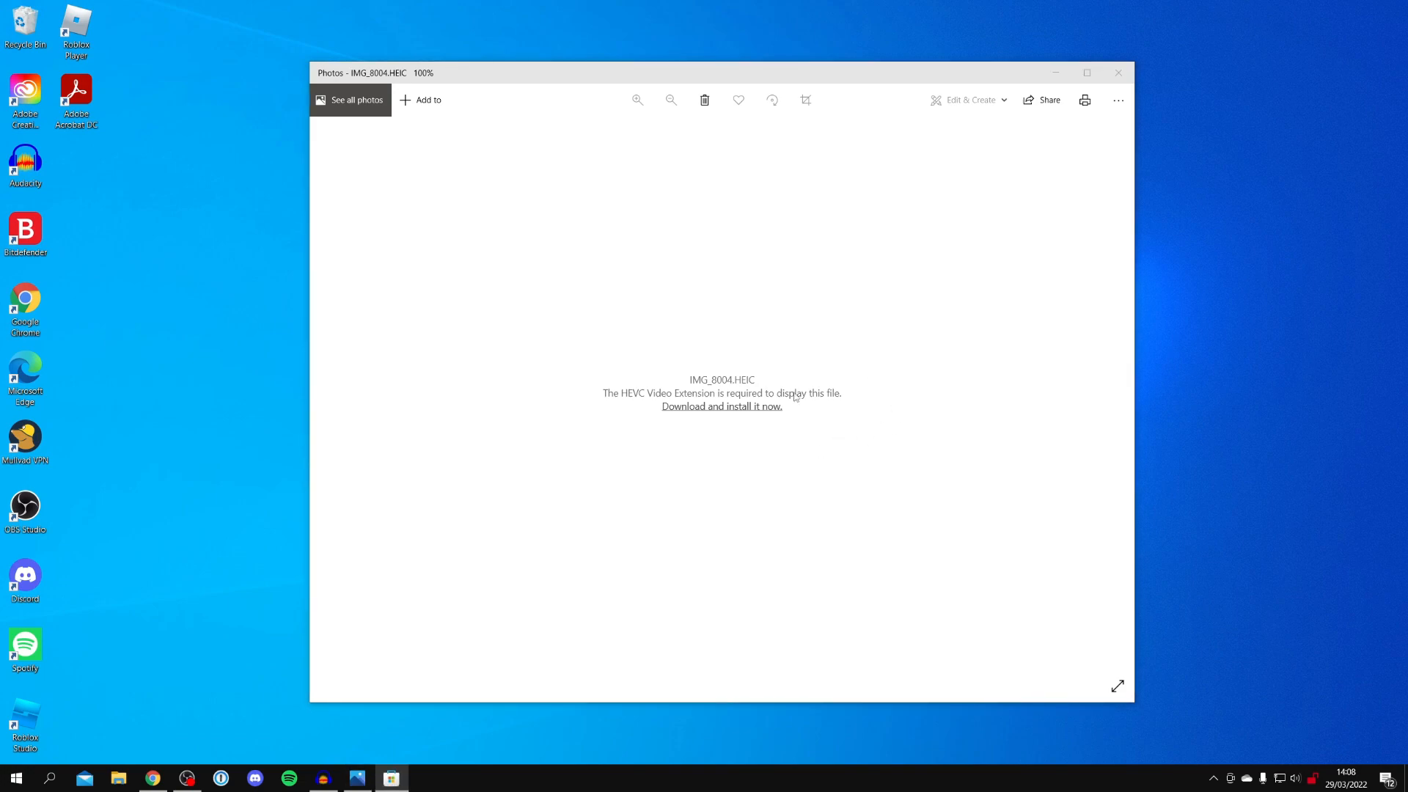
{"action": "left_click", "coordinate": [720, 406]}
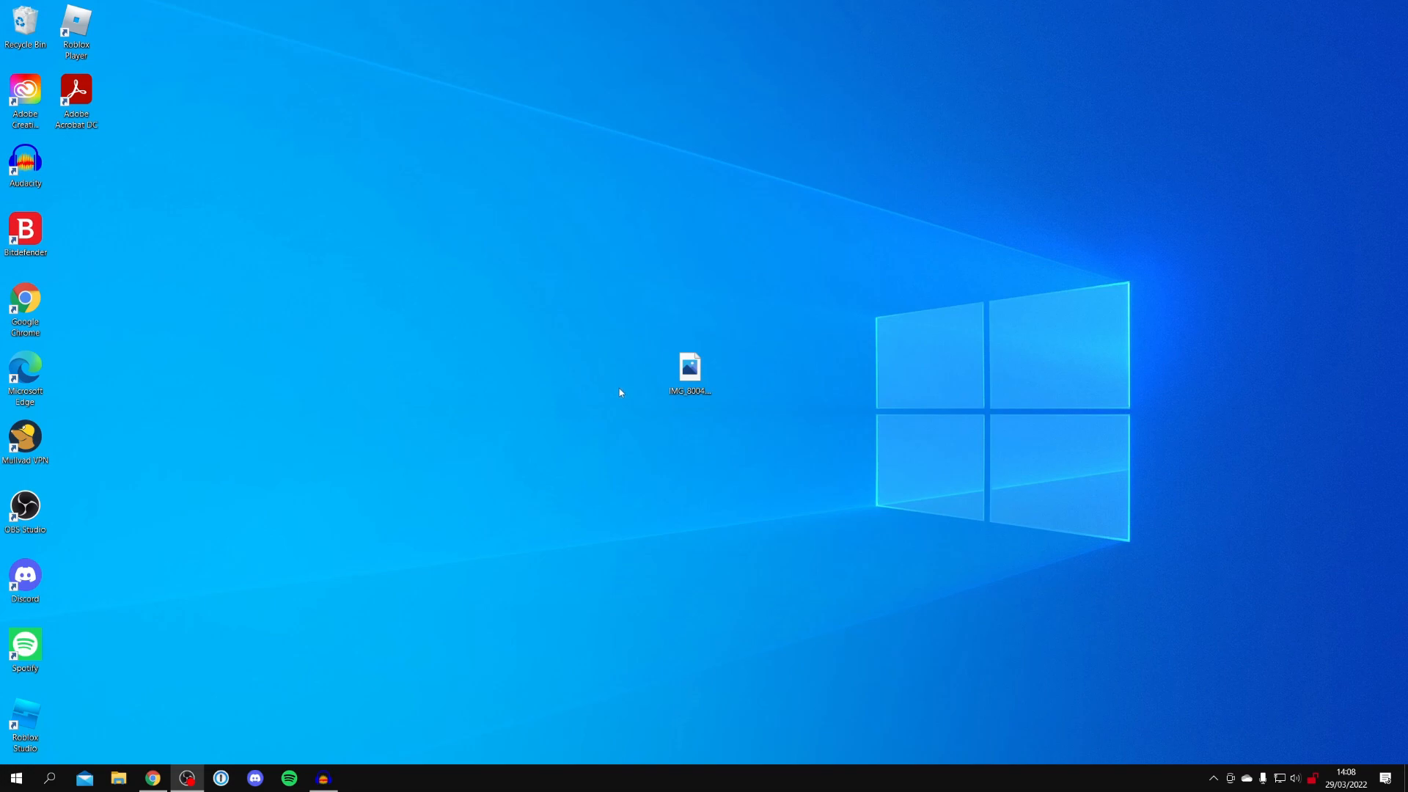
{"action": "mouse_move", "coordinate": [326, 387]}
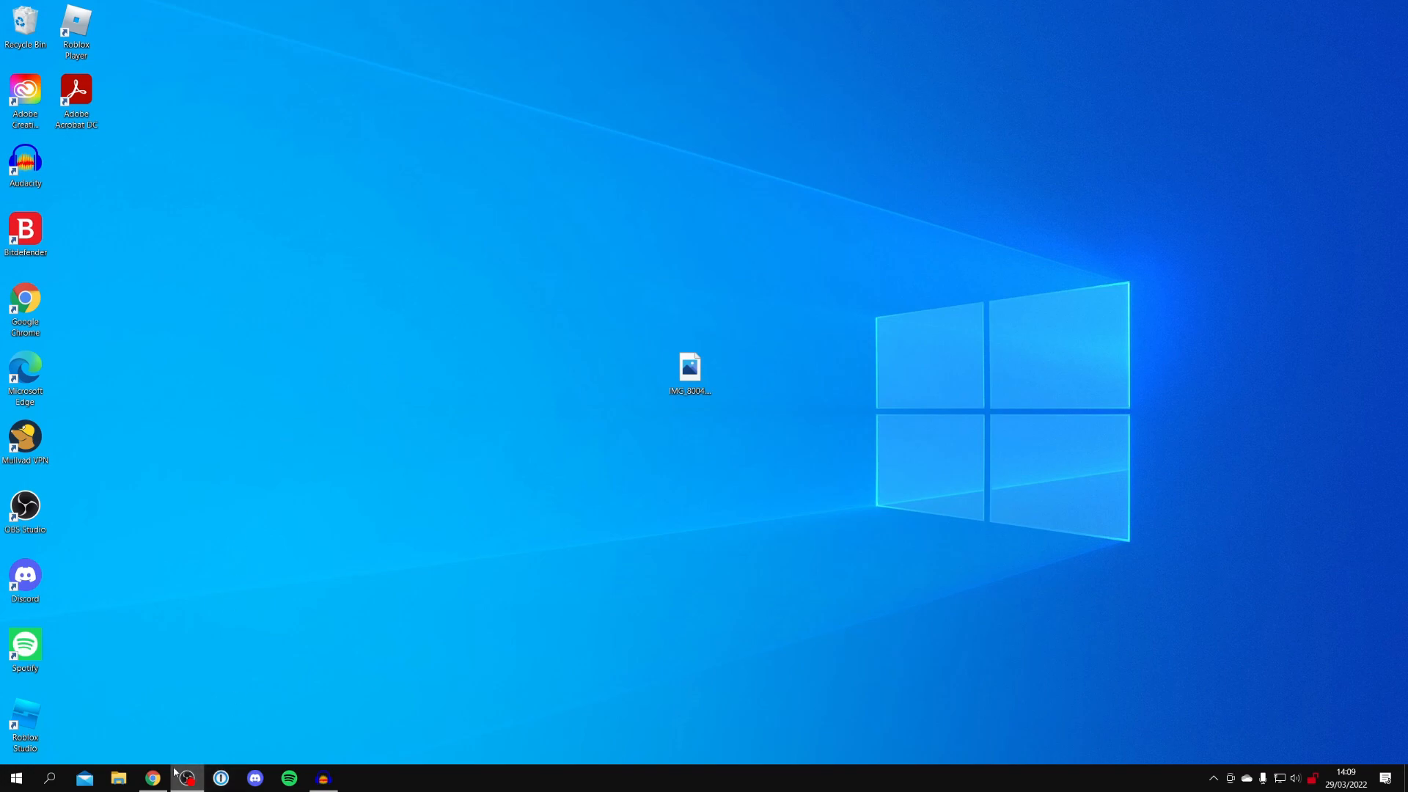
Search Google for 'heic converter' in Chrome and go to the heictojpg.com result
{"action": "left_click", "coordinate": [152, 777]}
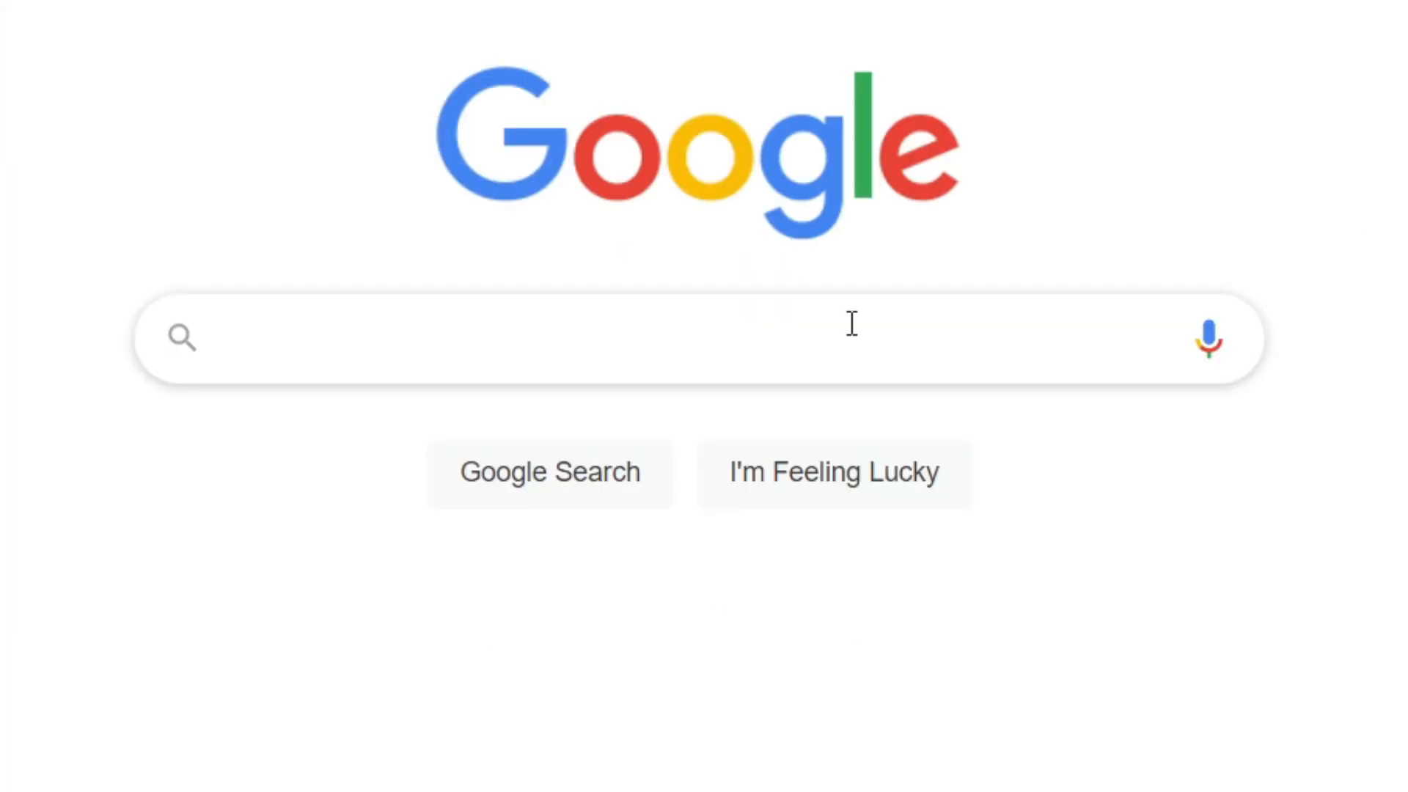
{"action": "type", "text": "h"}
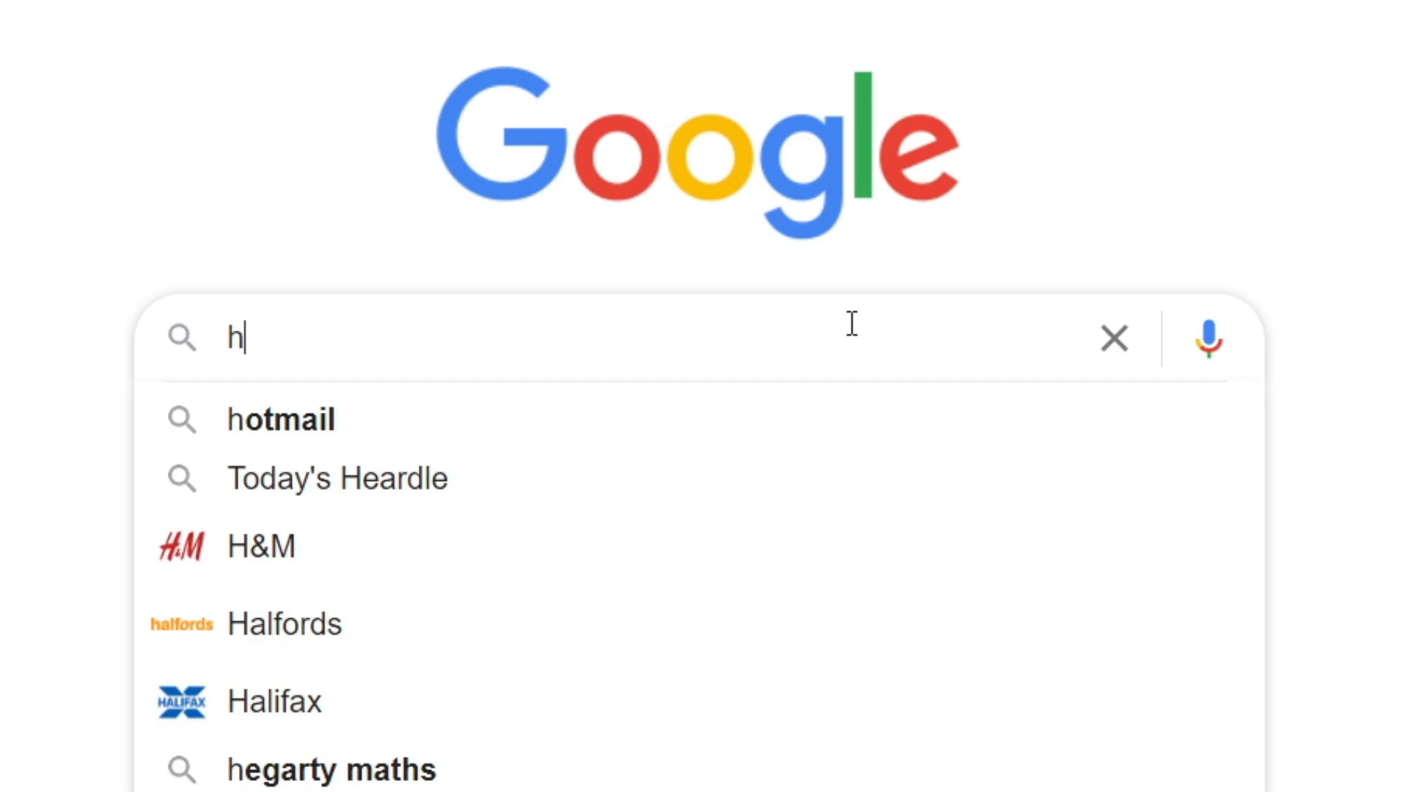
{"action": "type", "text": "eic converter"}
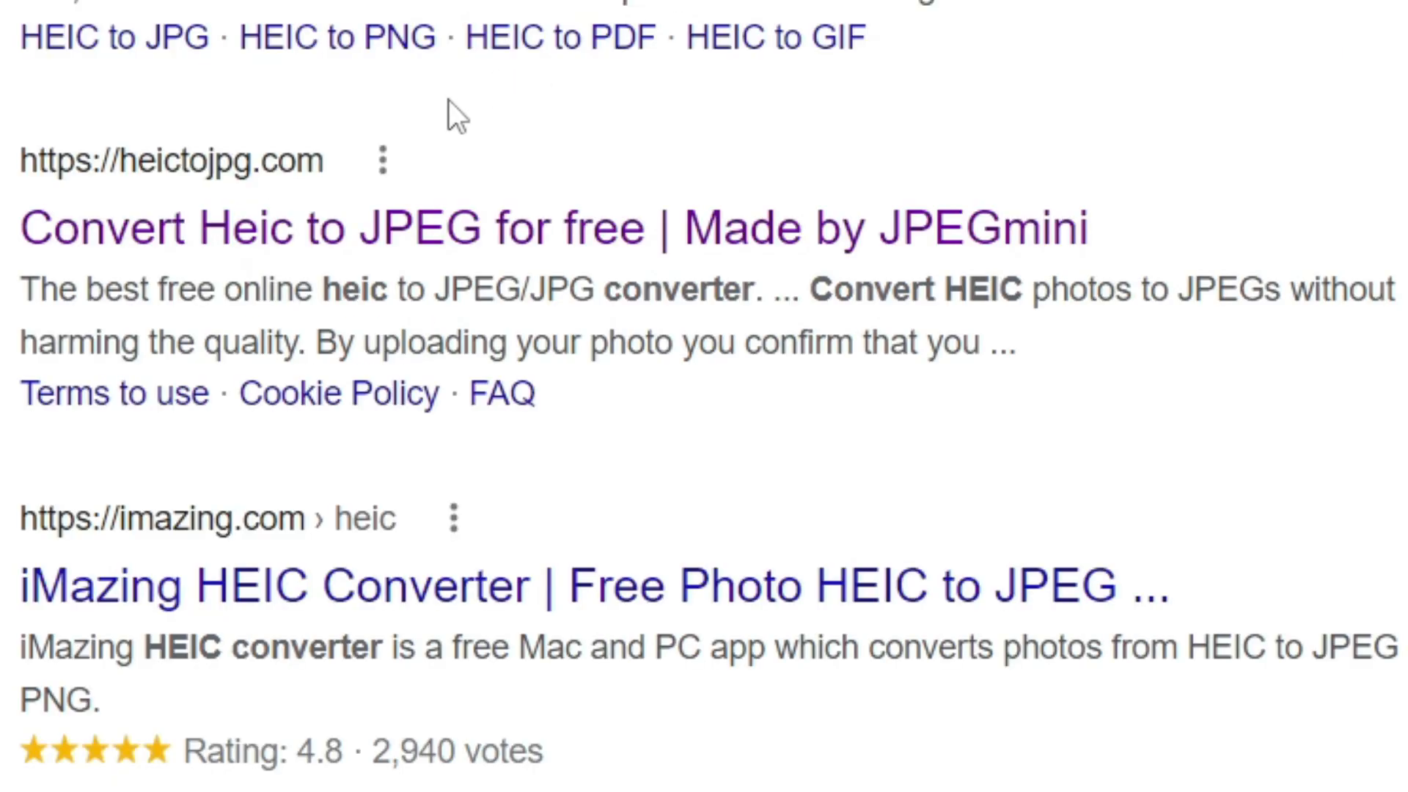
{"action": "mouse_move", "coordinate": [534, 234]}
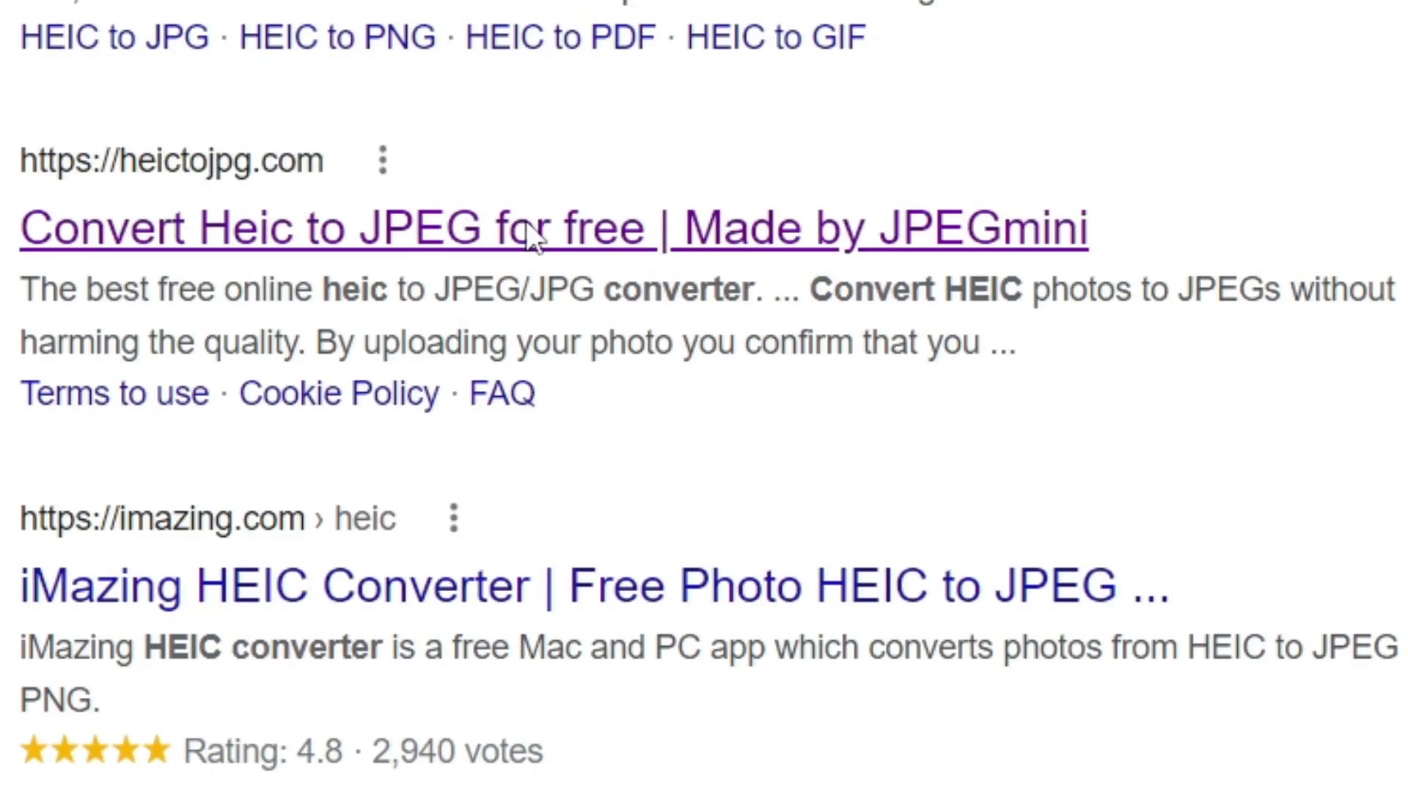
{"action": "left_click", "coordinate": [319, 227]}
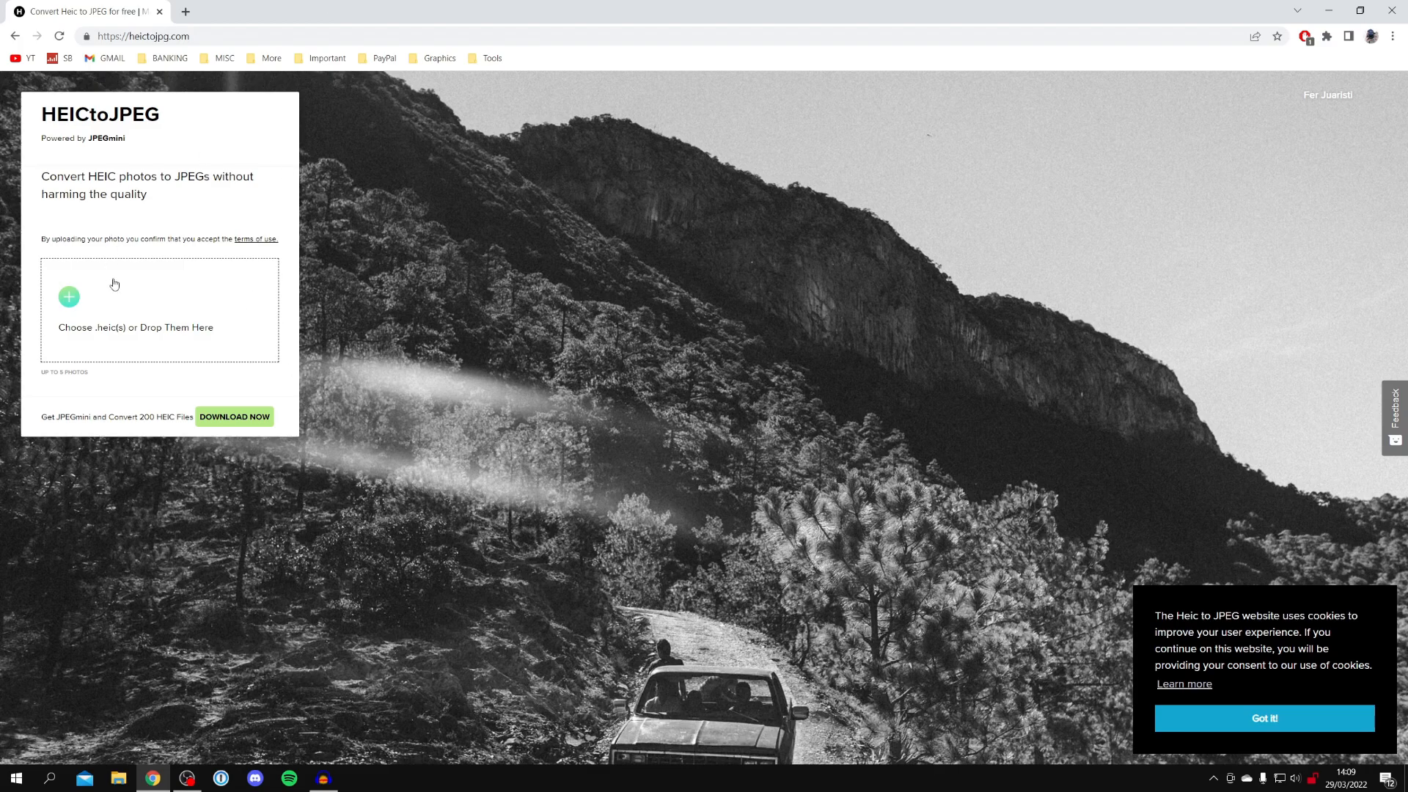
{"action": "mouse_move", "coordinate": [96, 302]}
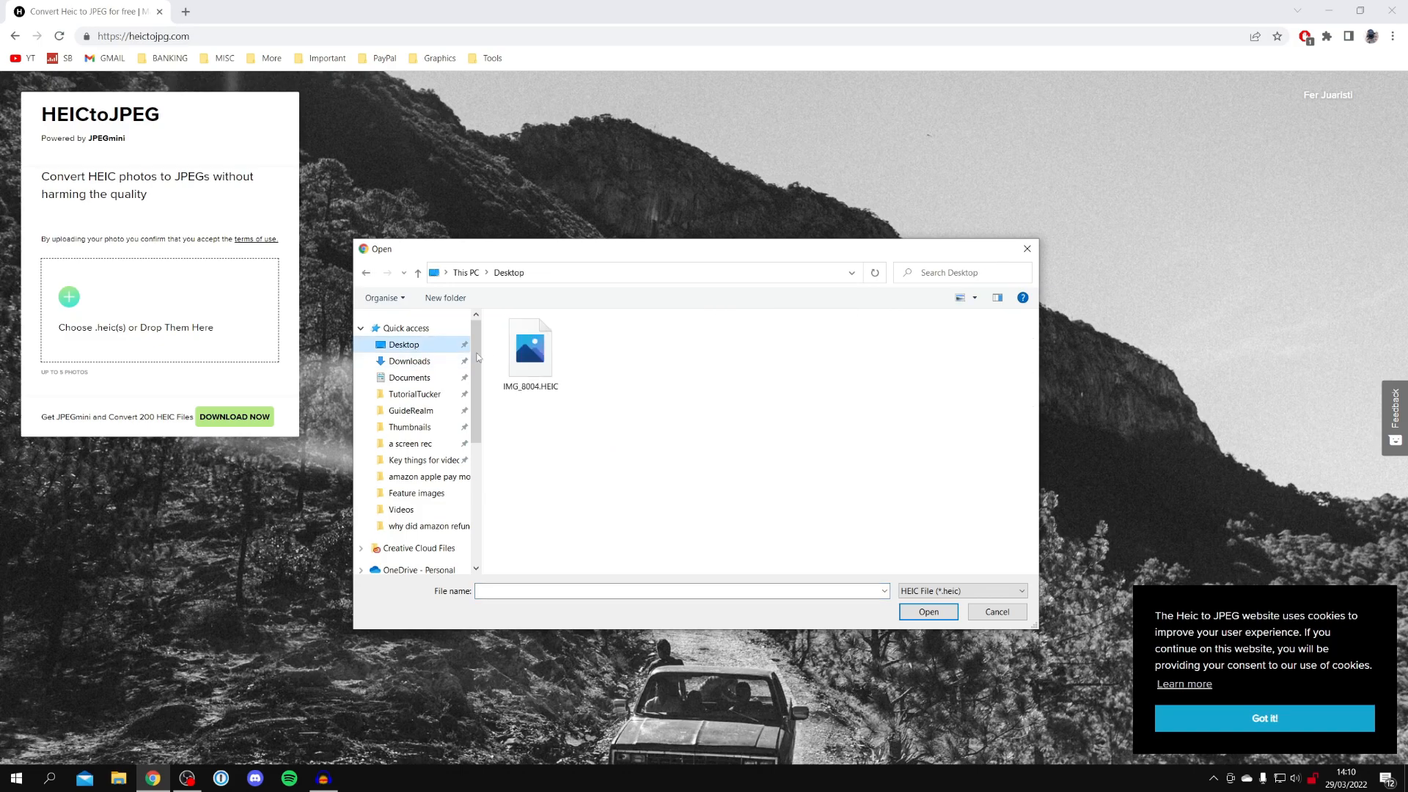
Upload IMG_8004.HEIC from the Desktop to the converter
{"action": "left_click", "coordinate": [530, 346]}
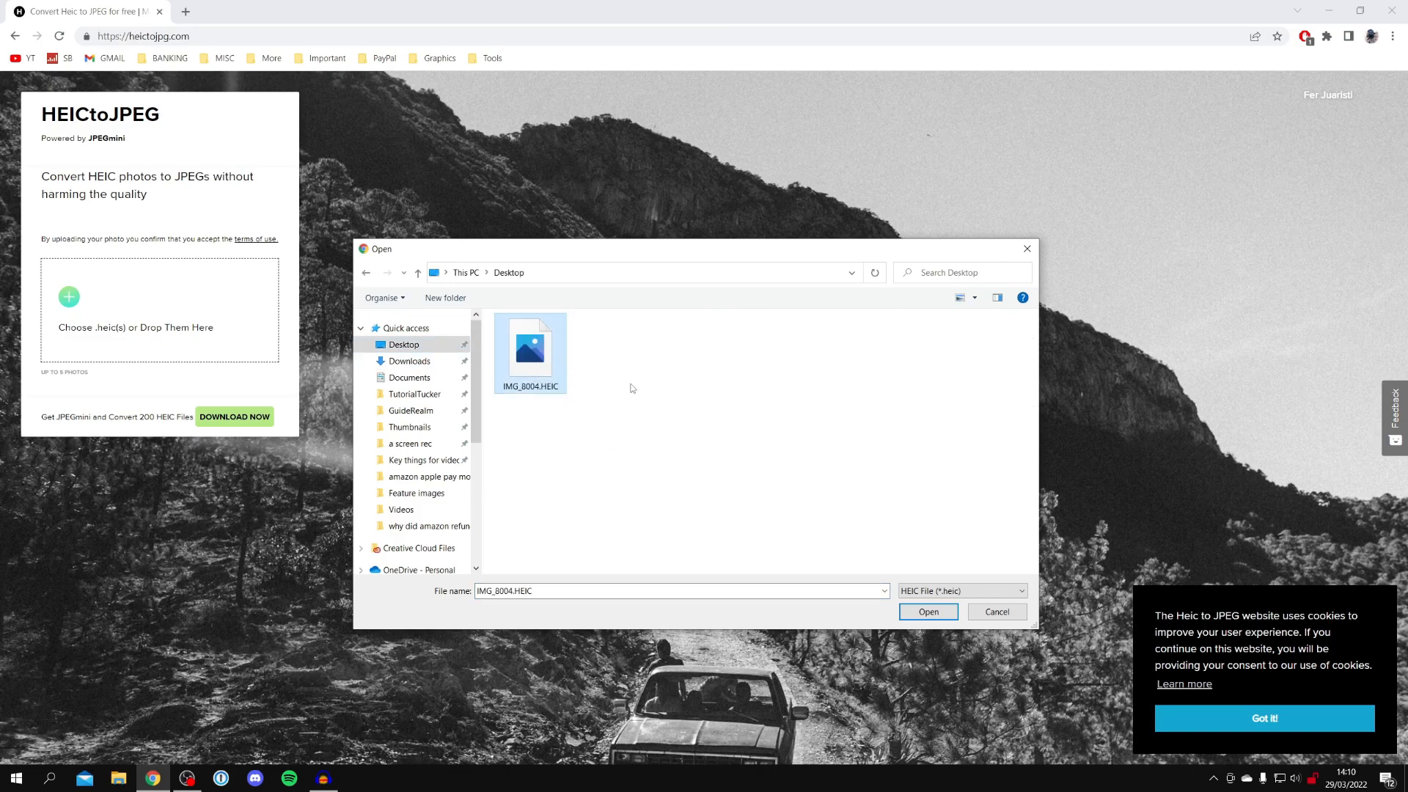
{"action": "left_click", "coordinate": [927, 612]}
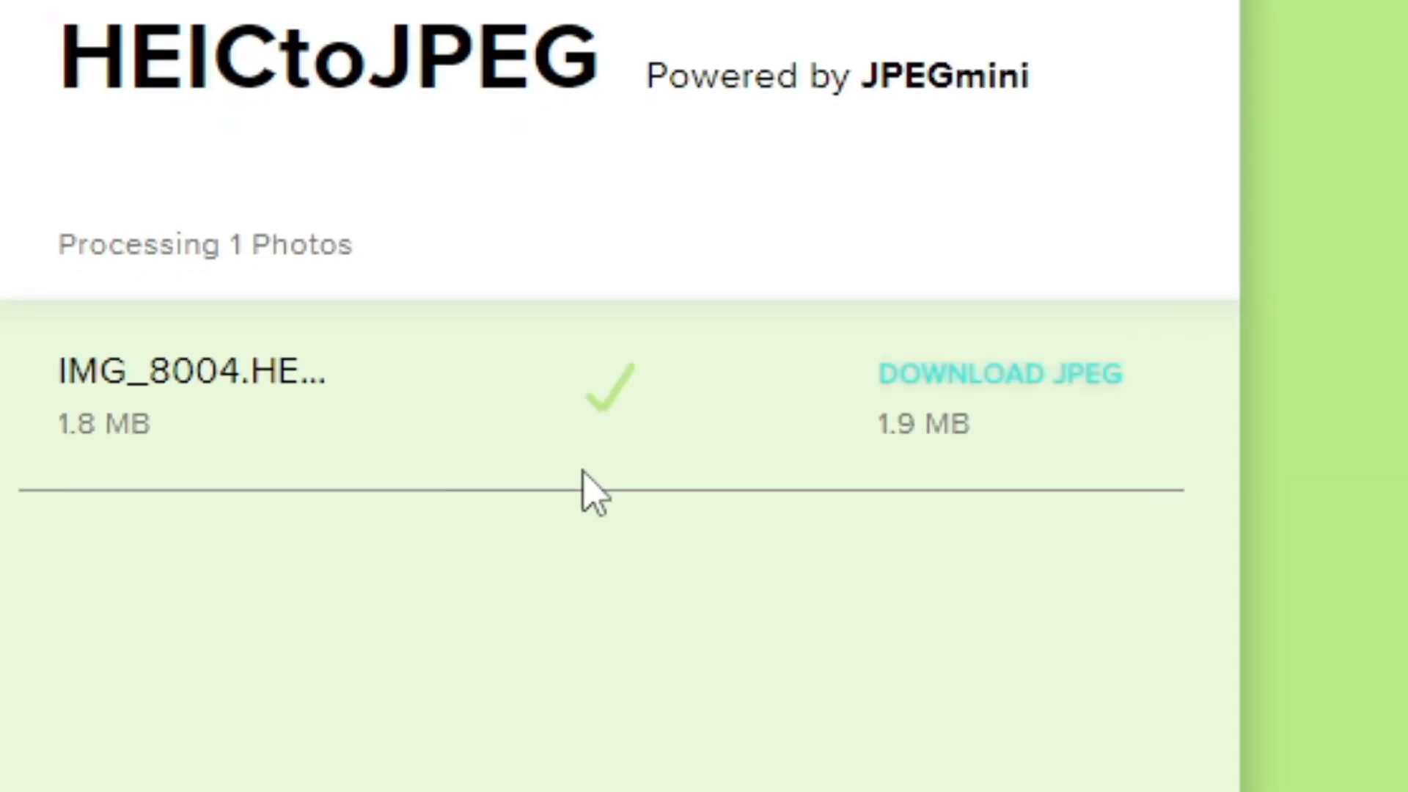
{"action": "mouse_move", "coordinate": [654, 422]}
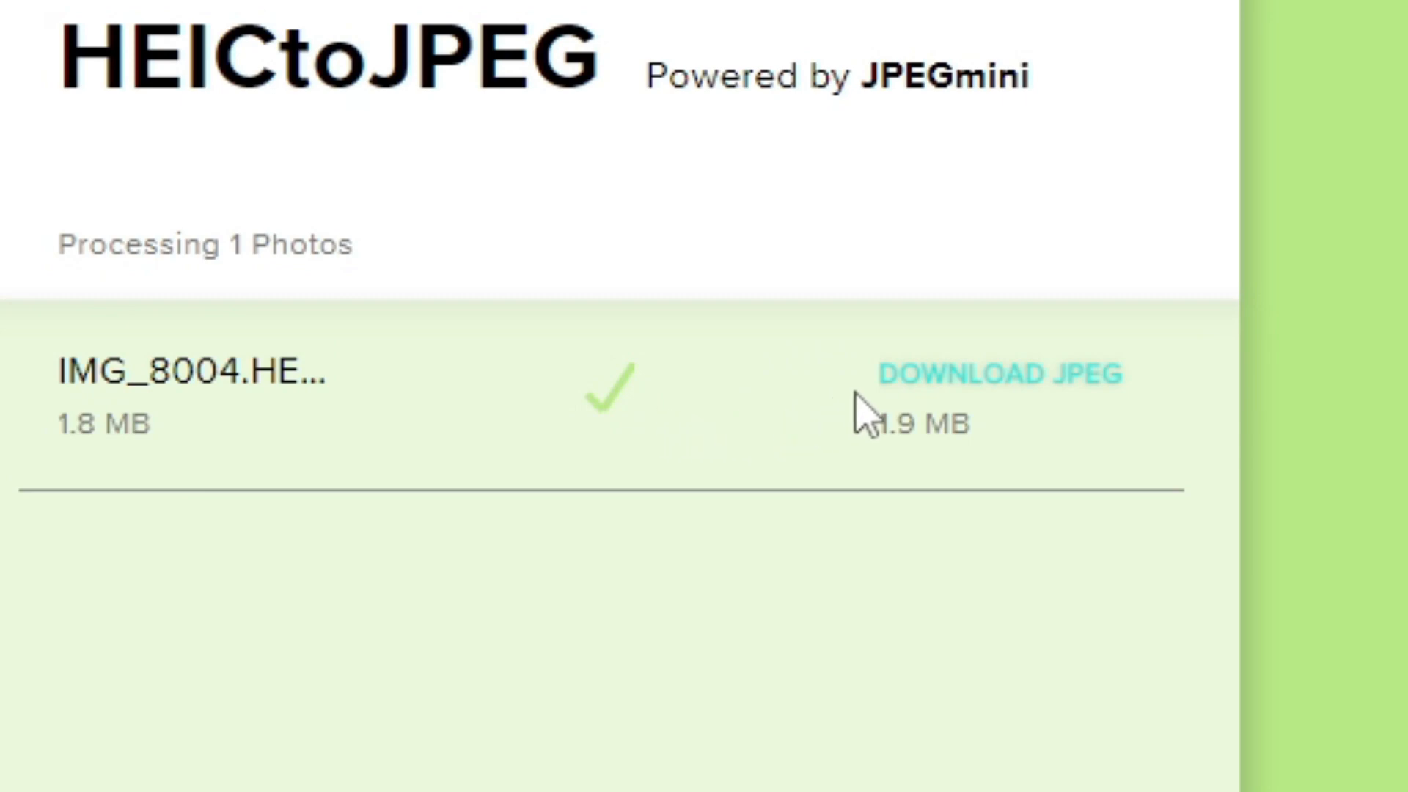
Download the converted photo as IMG_8004.jpg
{"action": "left_click", "coordinate": [1000, 374]}
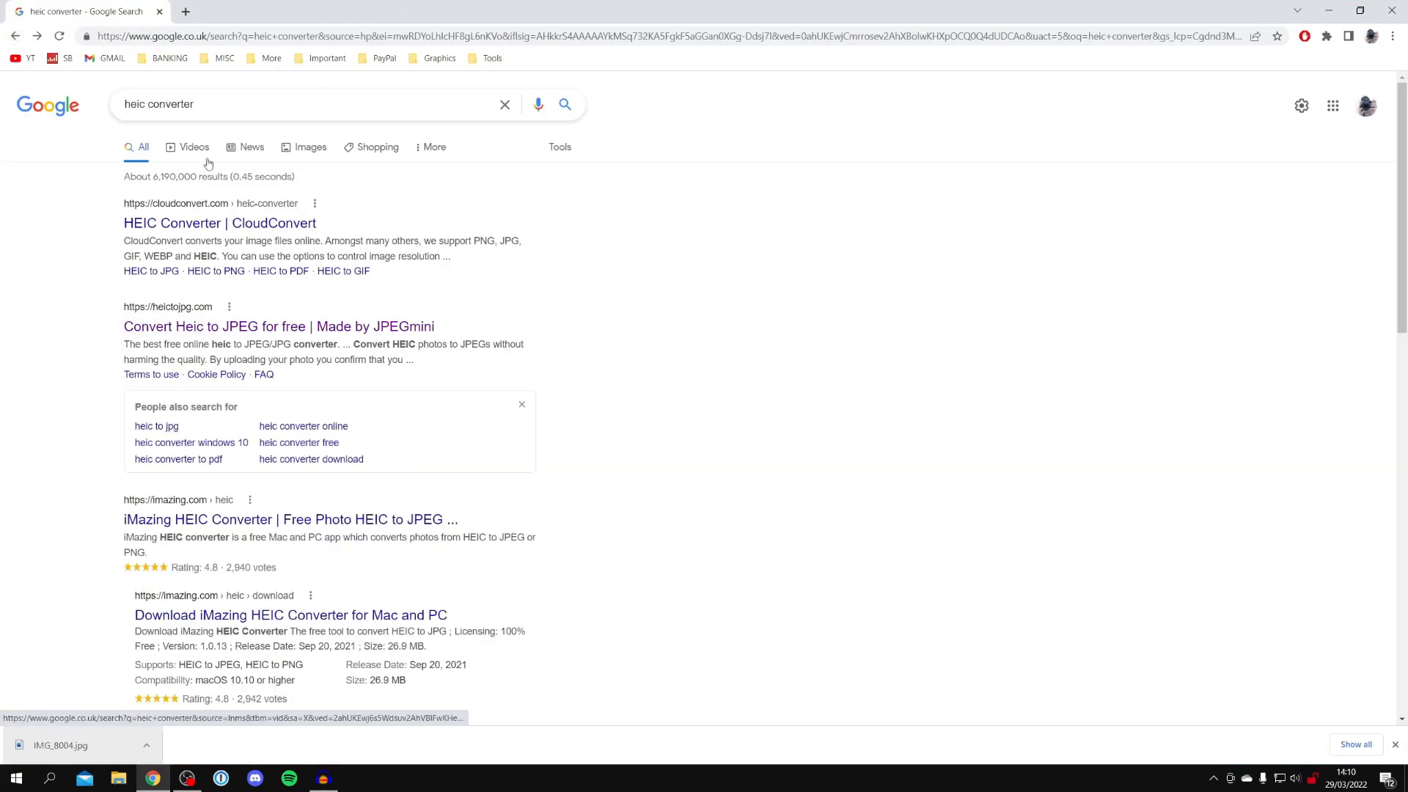
Reopen heictojpg.com, then view the downloaded IMG_8004.jpg from the desktop in Windows Photos
{"action": "left_click", "coordinate": [279, 326]}
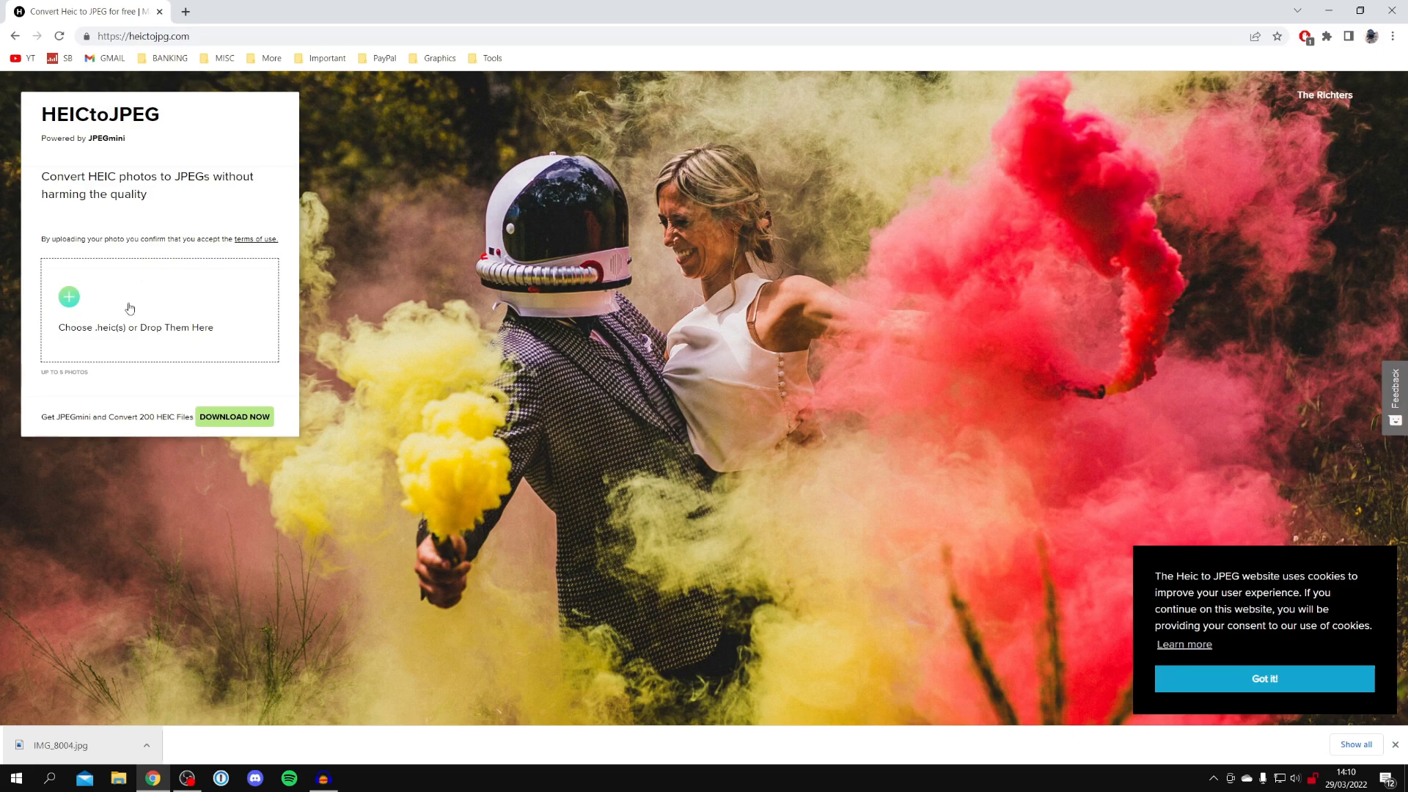
{"action": "left_click", "coordinate": [139, 35]}
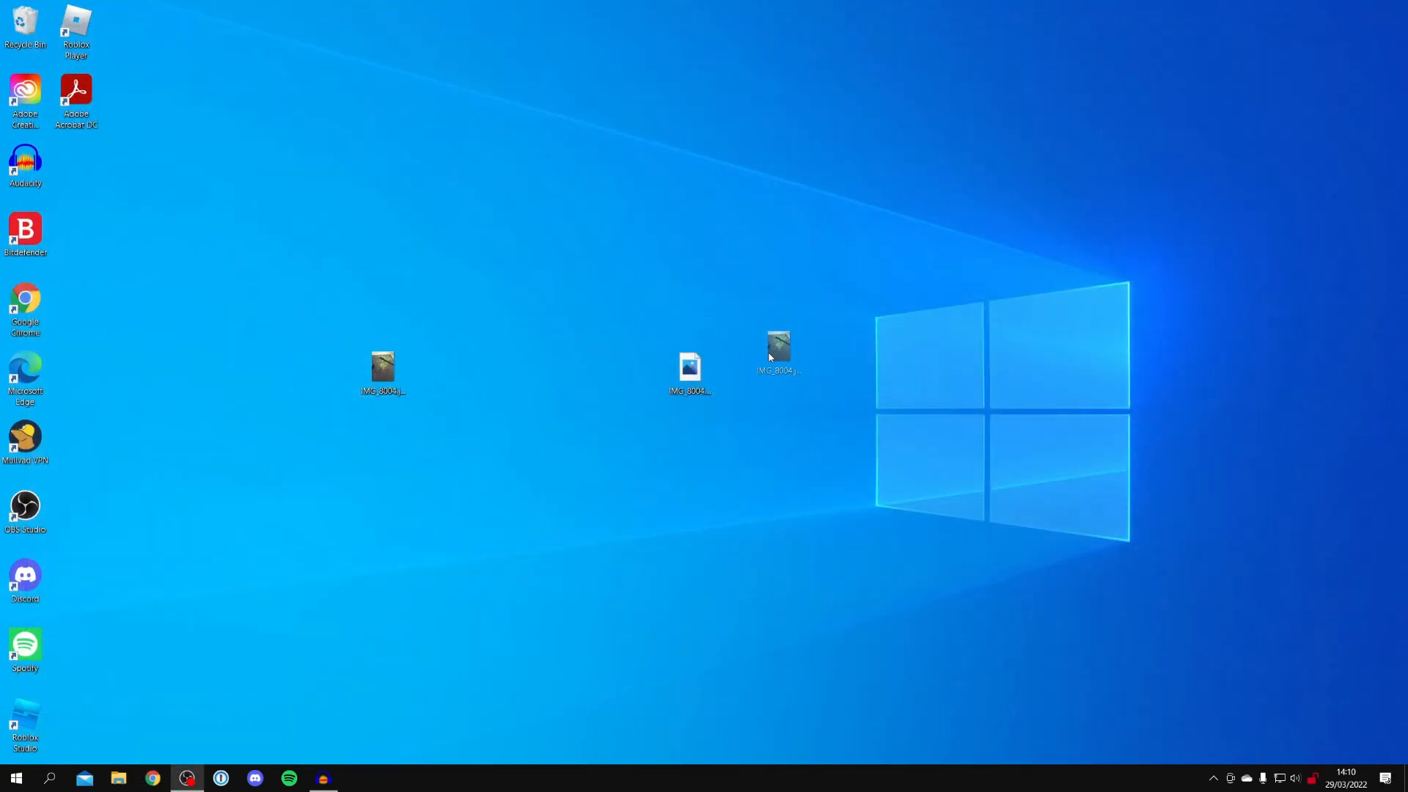
{"action": "double_click", "coordinate": [777, 349]}
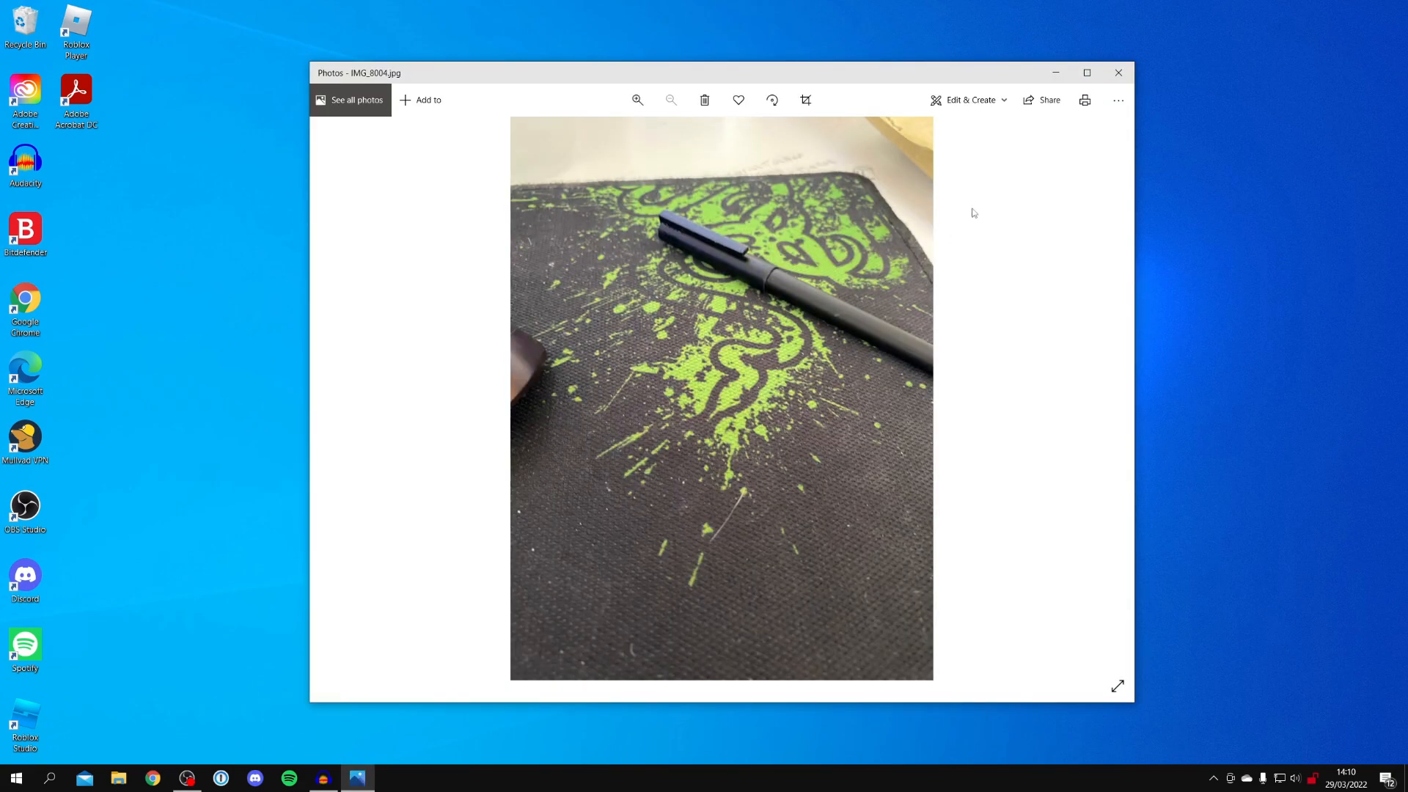